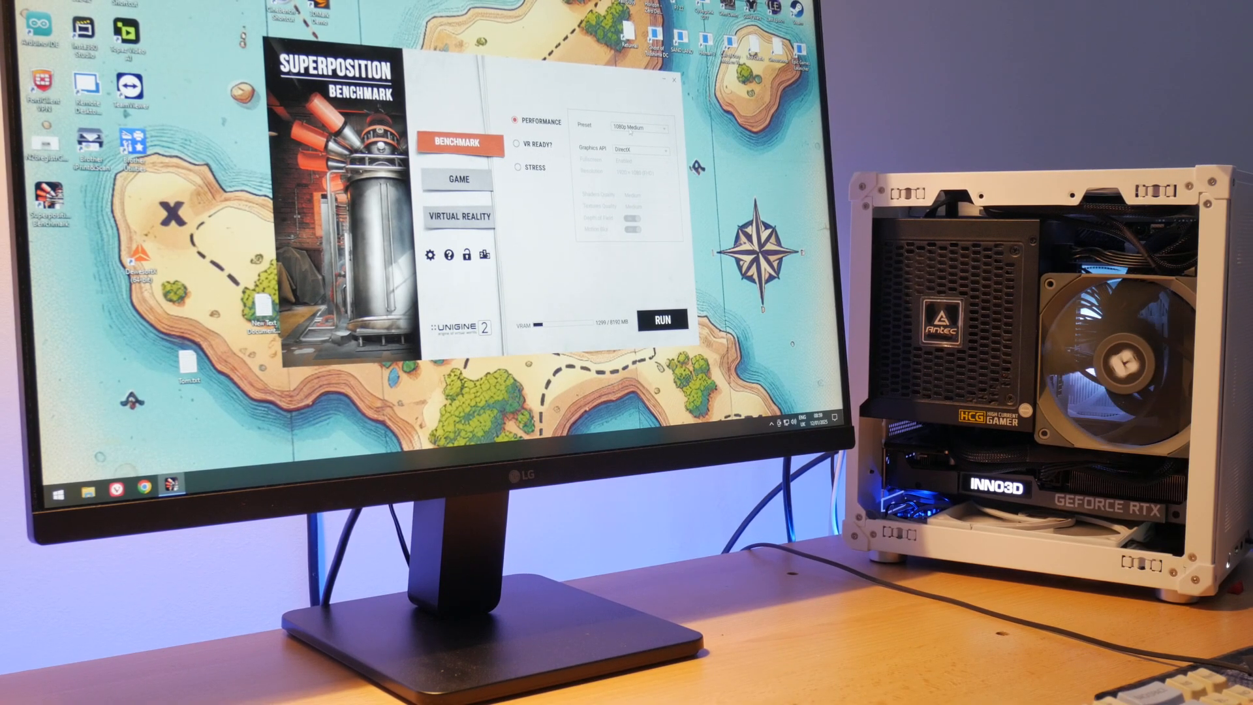
Step: Launch the Performance benchmark run at the 1080p Medium preset on DirectX
left_click(640, 127)
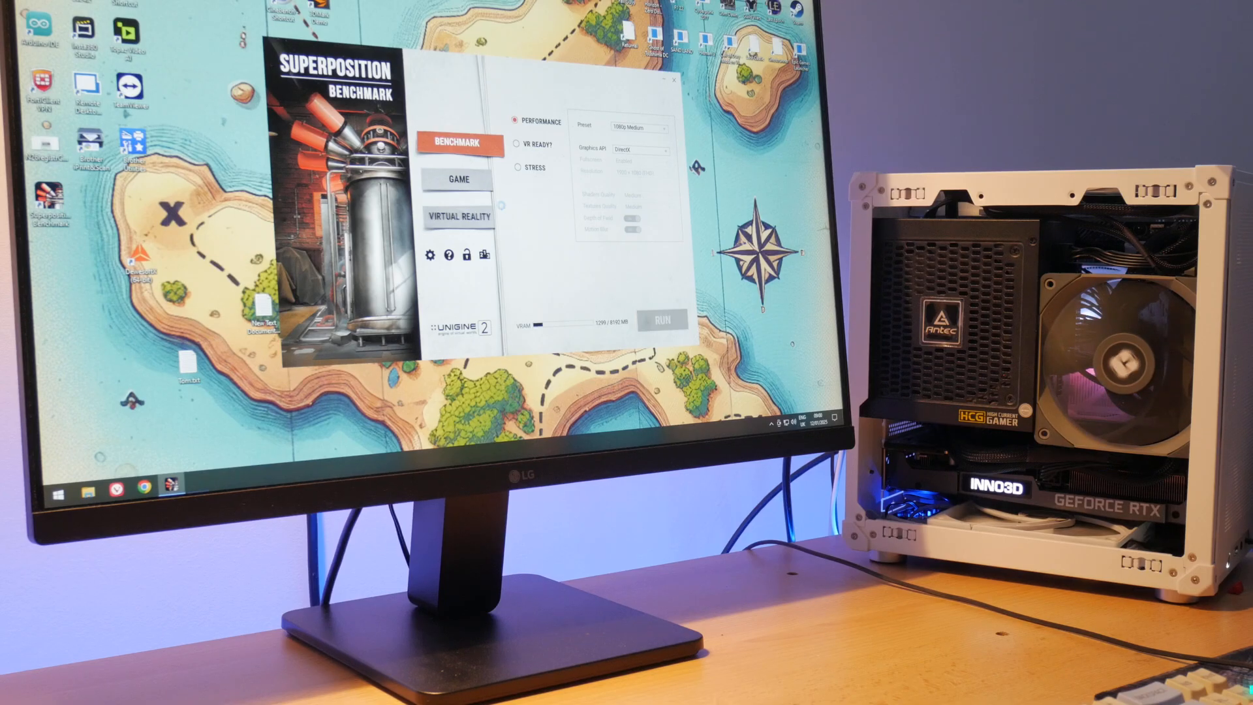
left_click(664, 319)
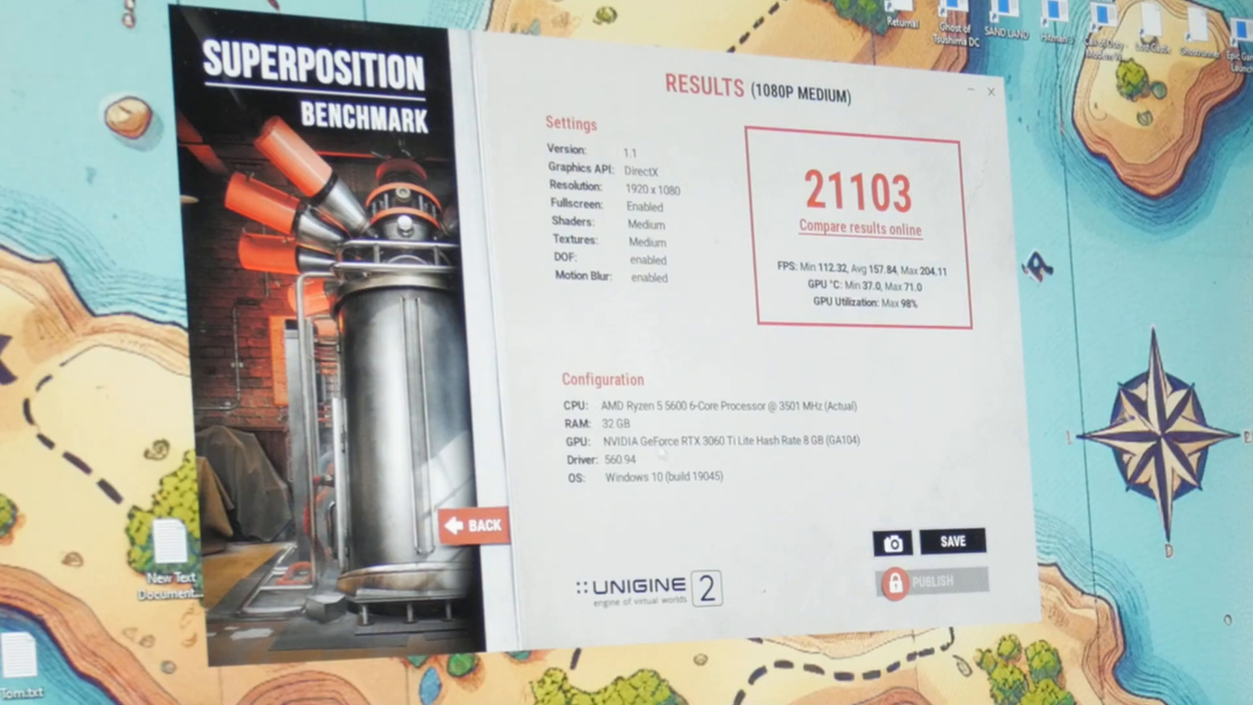
Step: Return to the launcher, try the 1080p Extreme and 8K Optimized presets, then settle on 1080p Medium
left_click(473, 525)
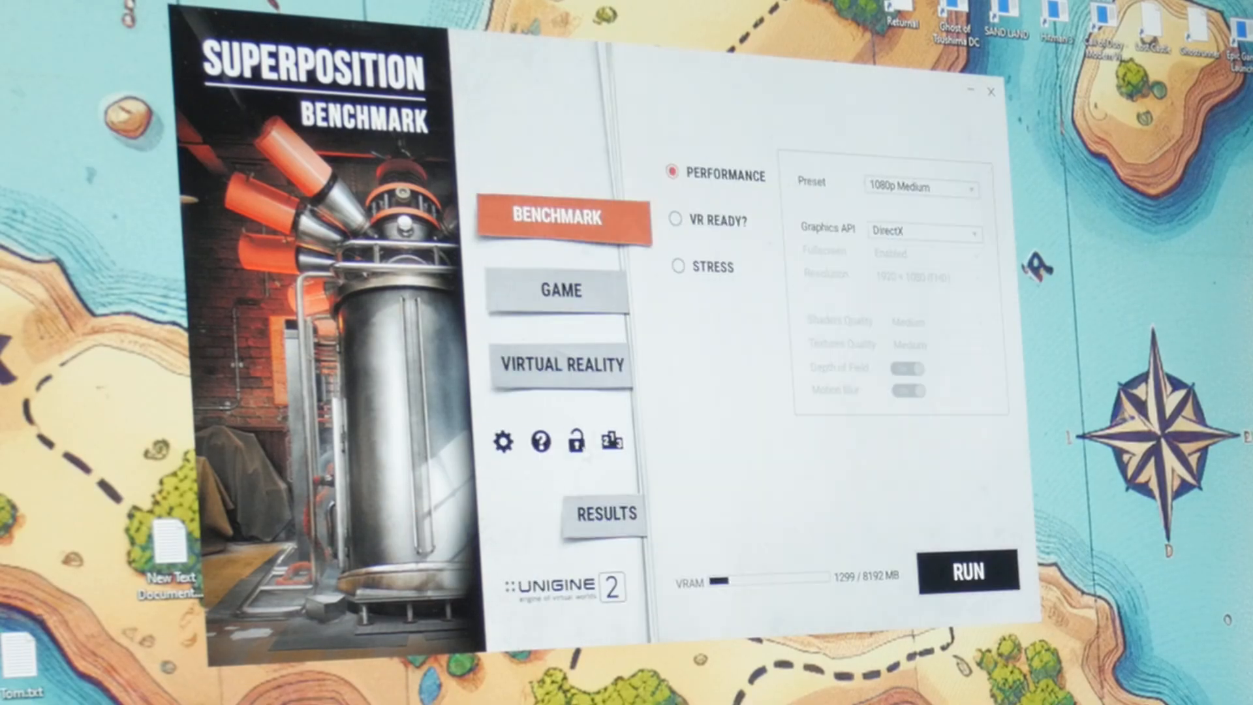
left_click(921, 187)
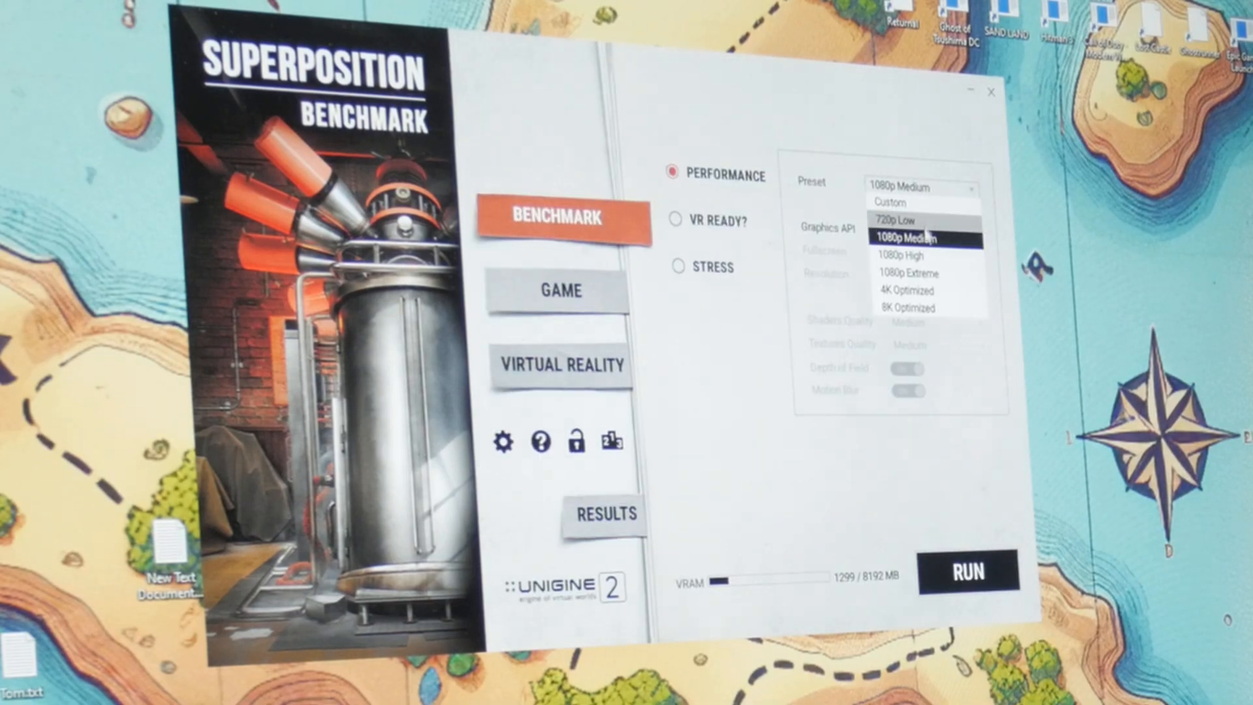
left_click(899, 256)
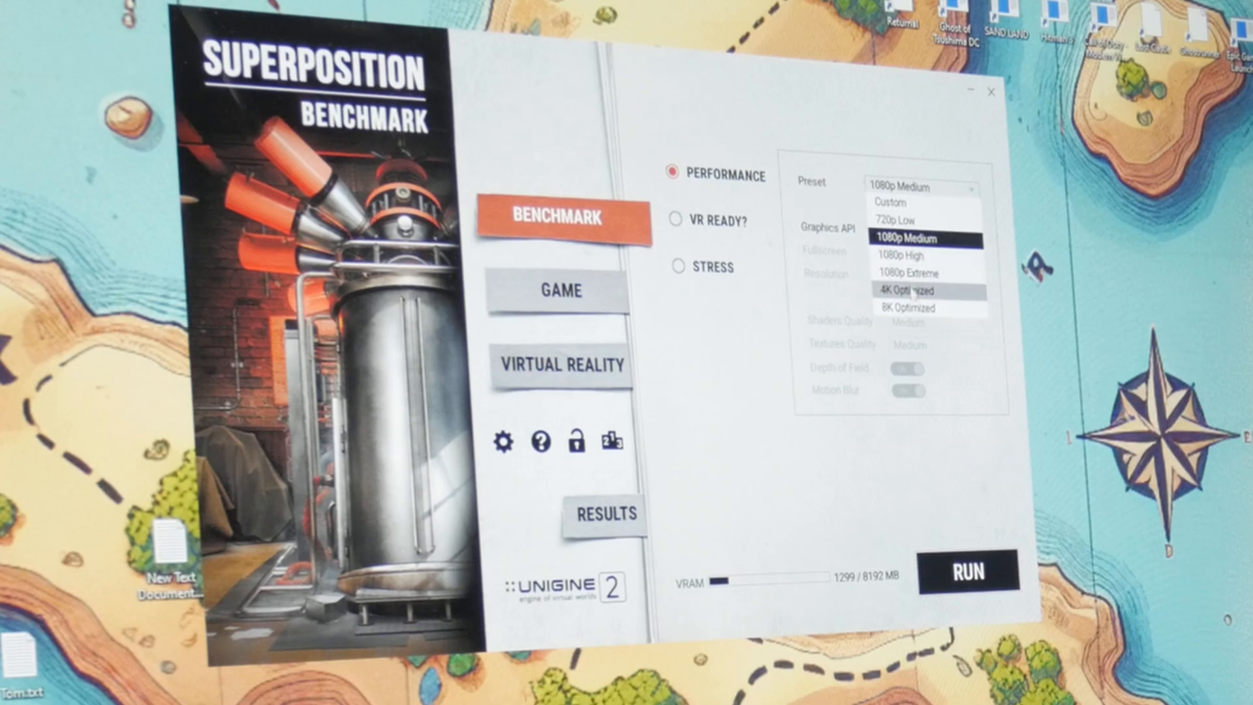
left_click(907, 255)
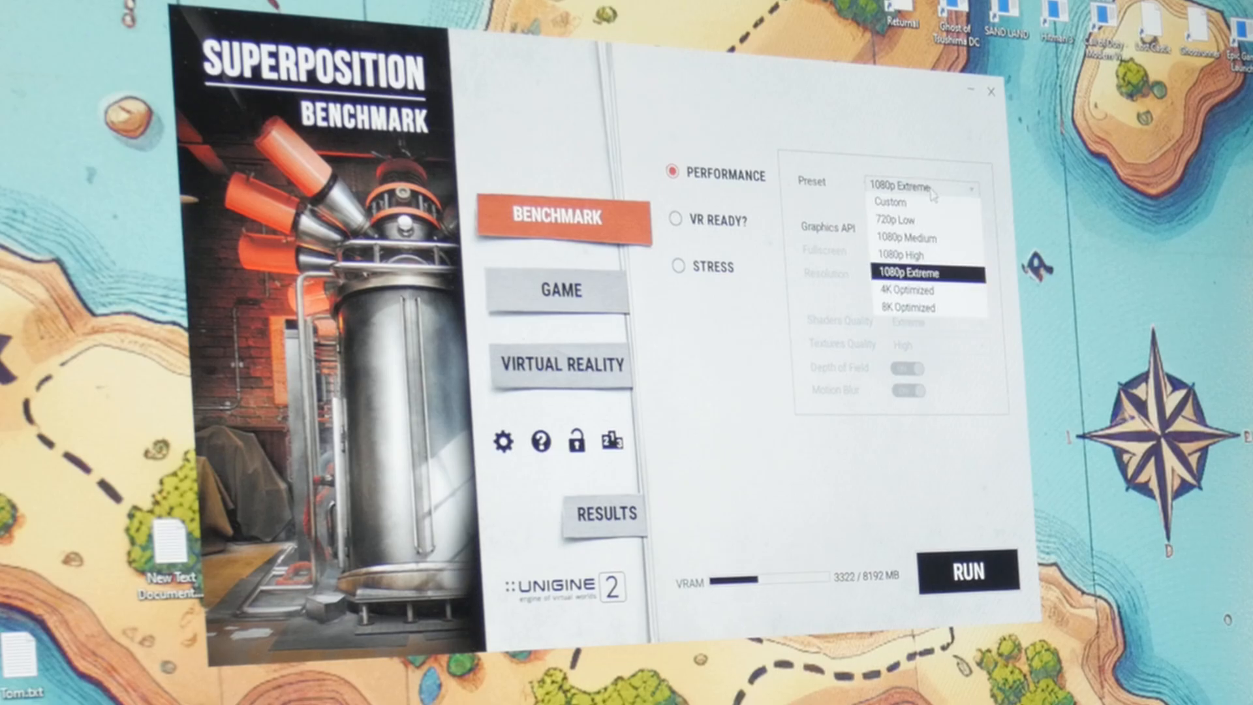
left_click(903, 290)
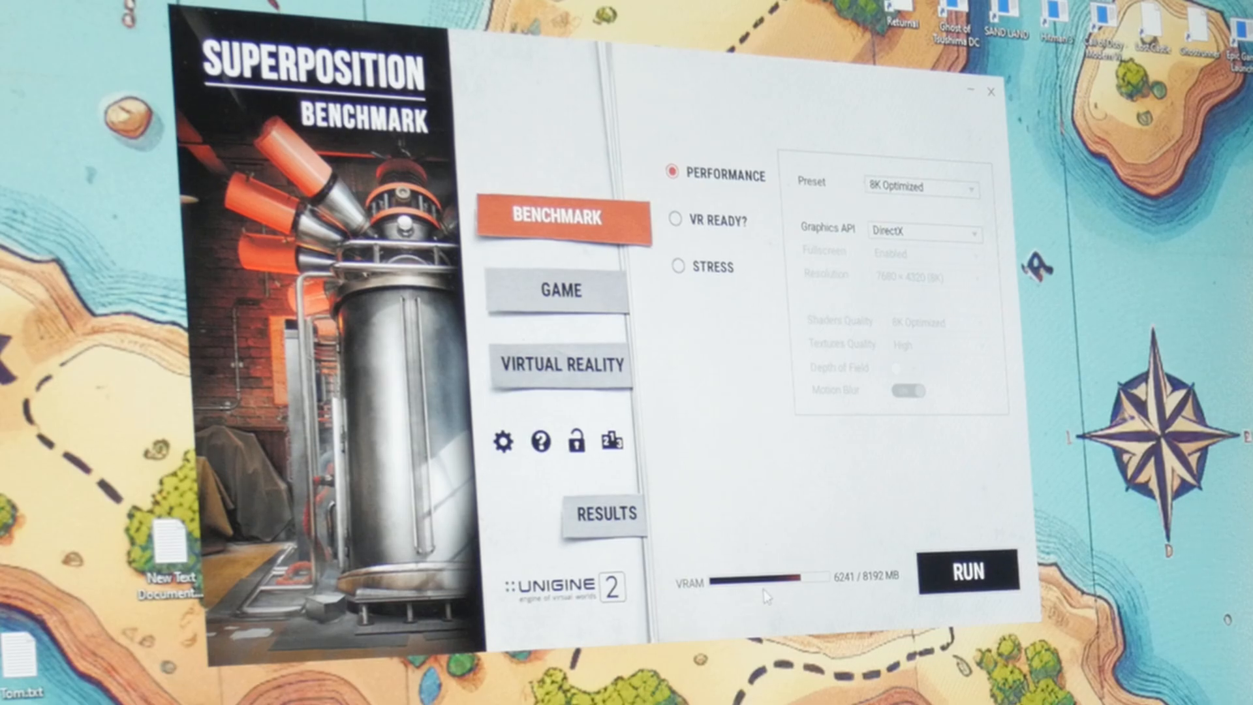
left_click(920, 187)
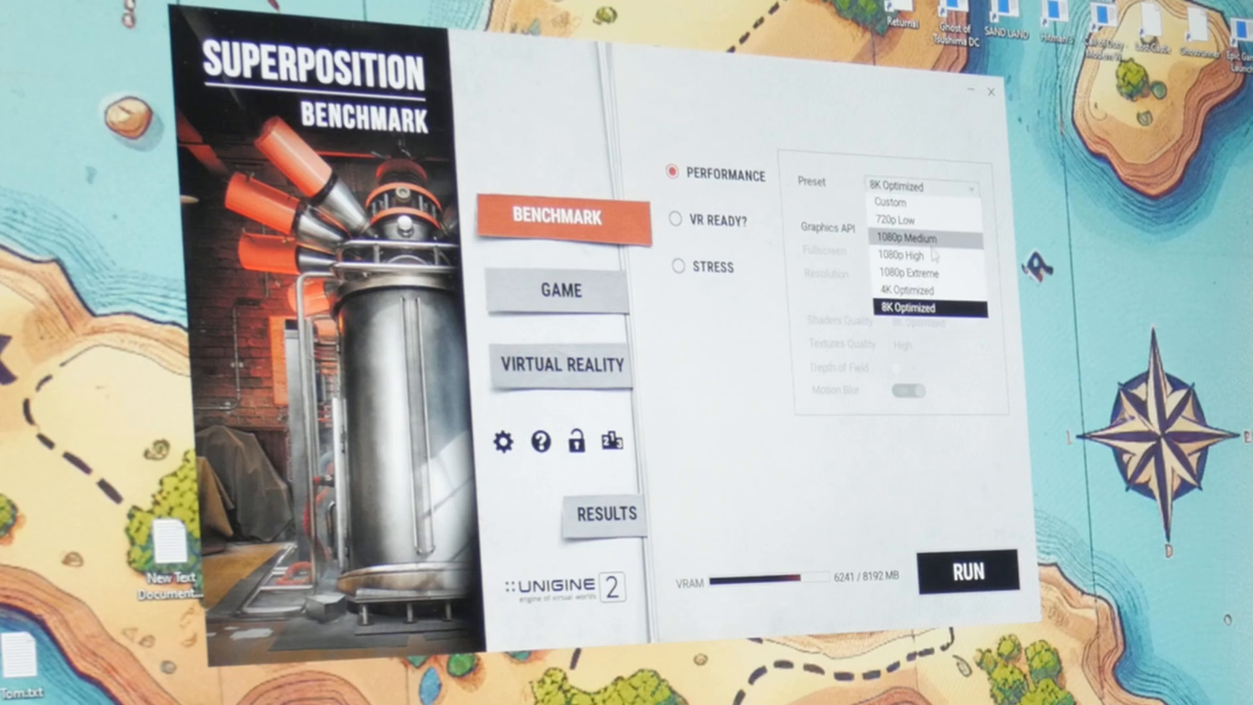
mouse_move(930, 264)
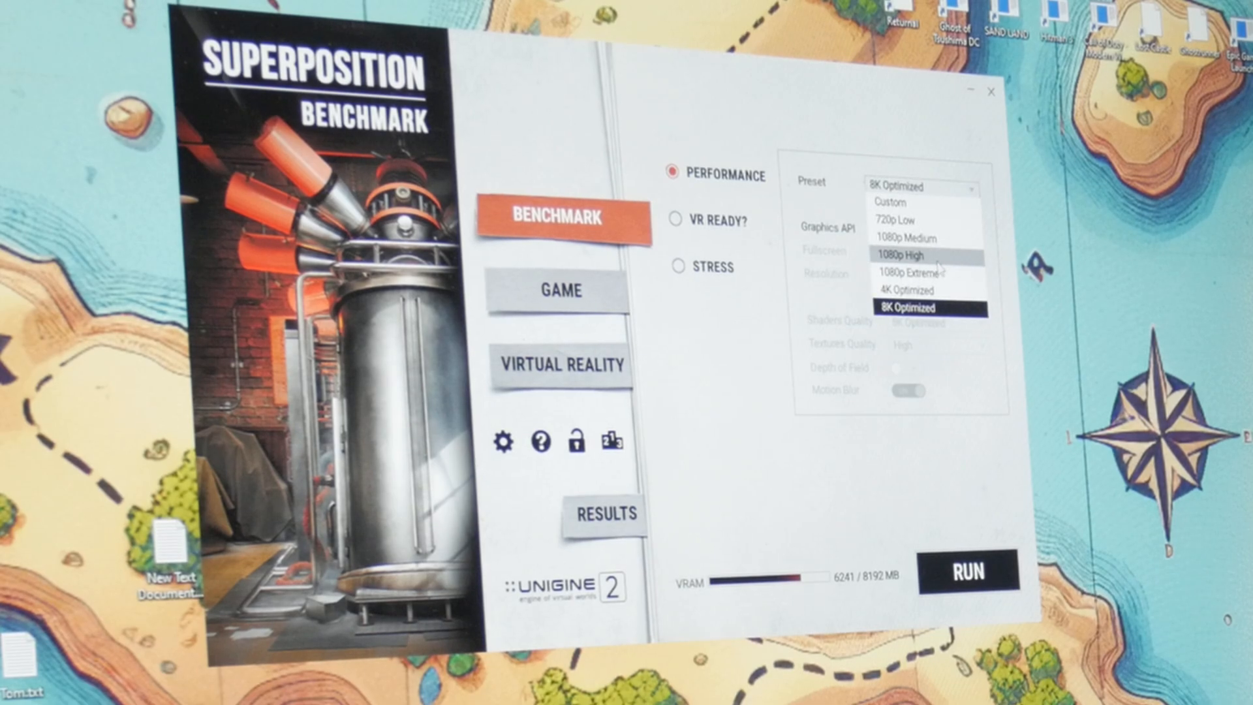
left_click(910, 254)
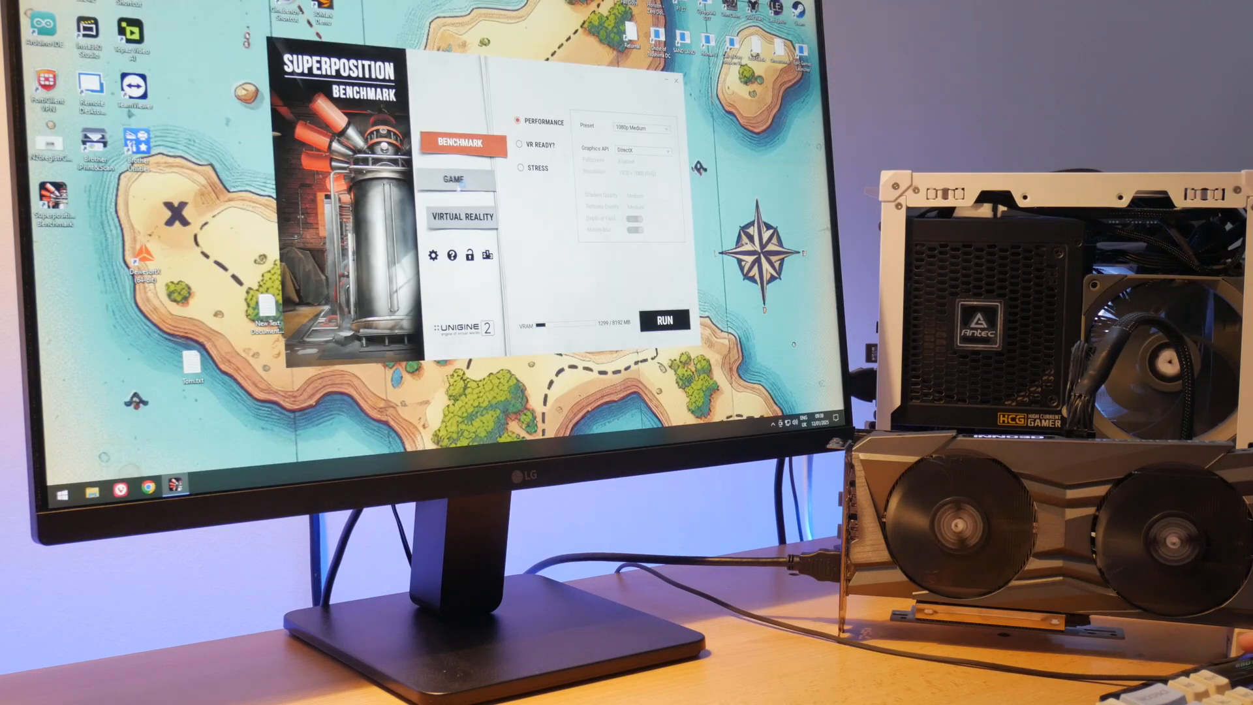
left_click(663, 127)
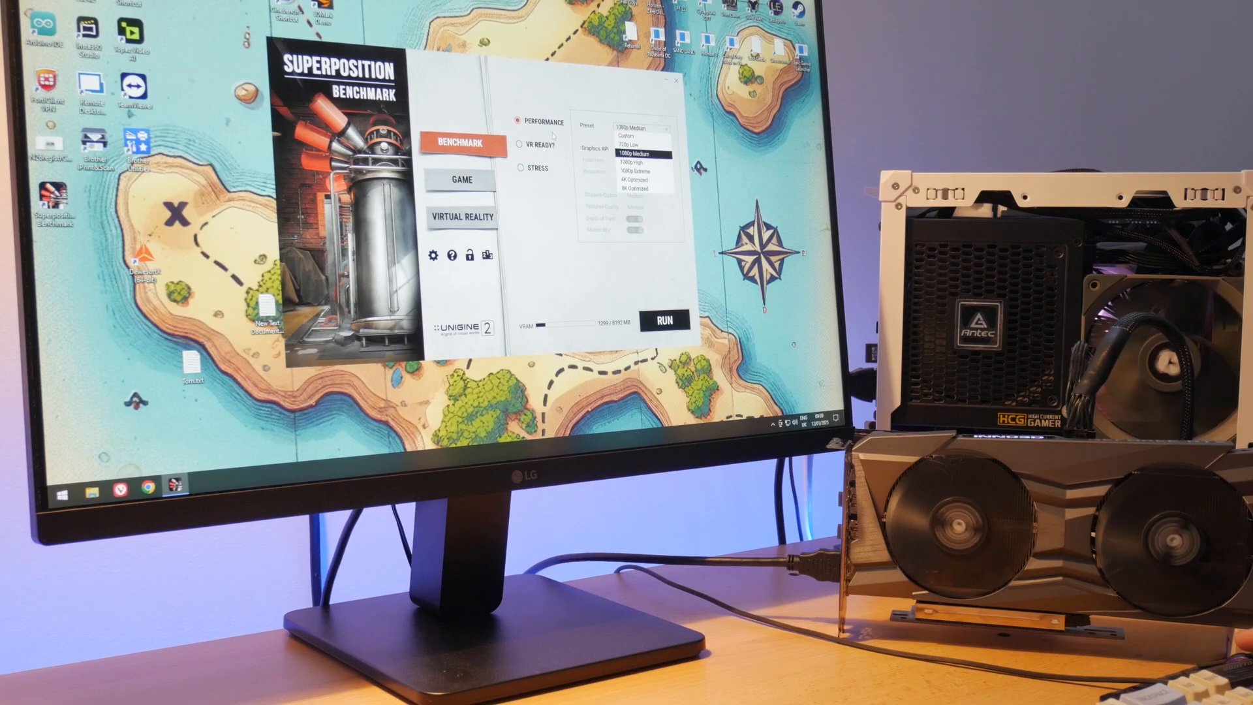
left_click(462, 216)
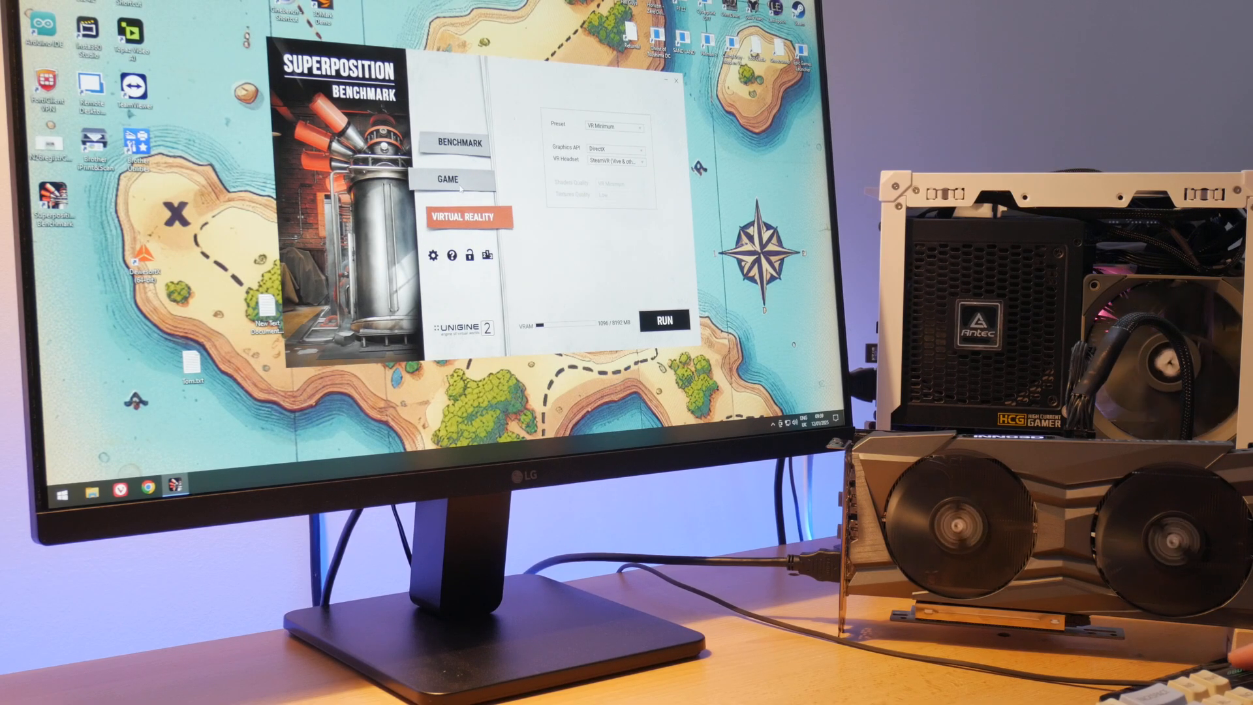
left_click(463, 180)
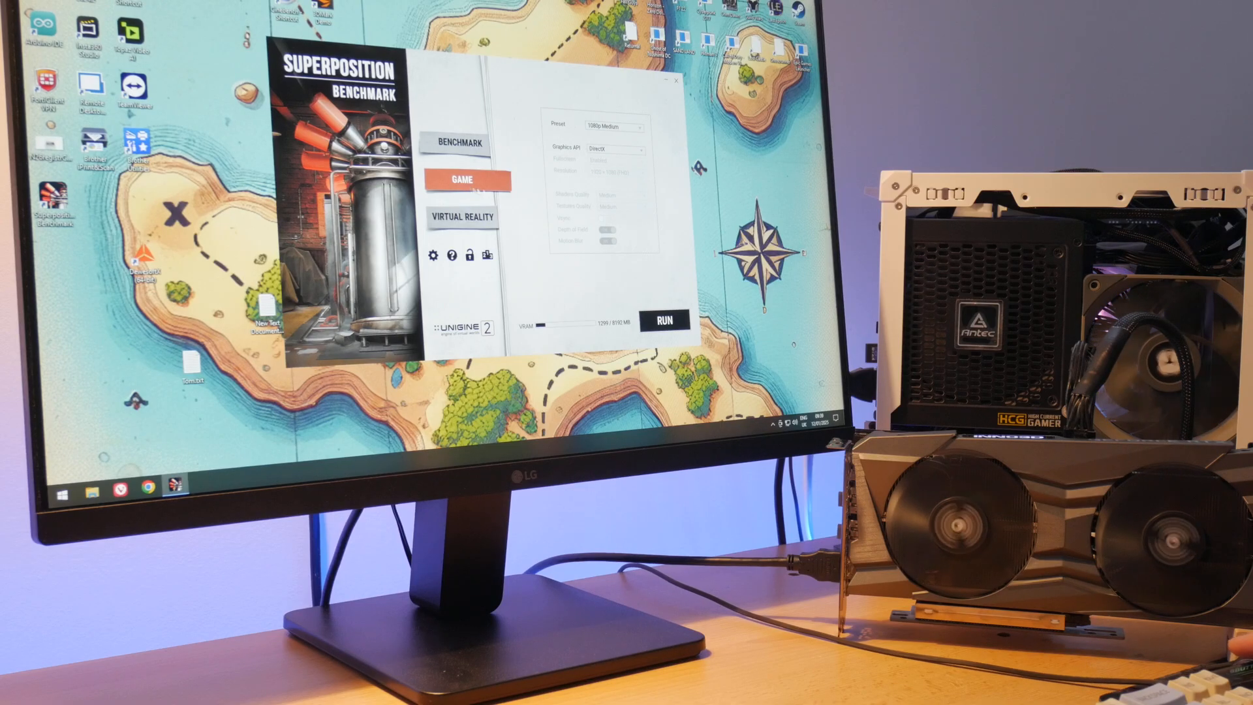
left_click(461, 143)
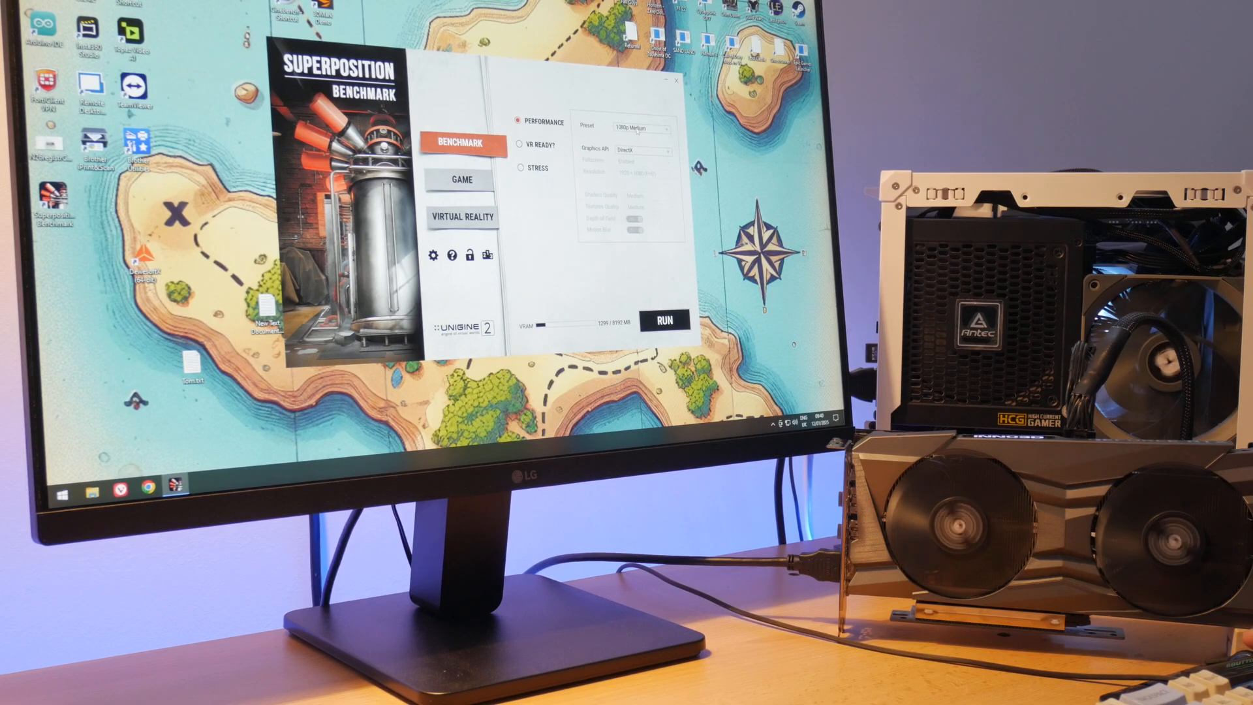
left_click(665, 319)
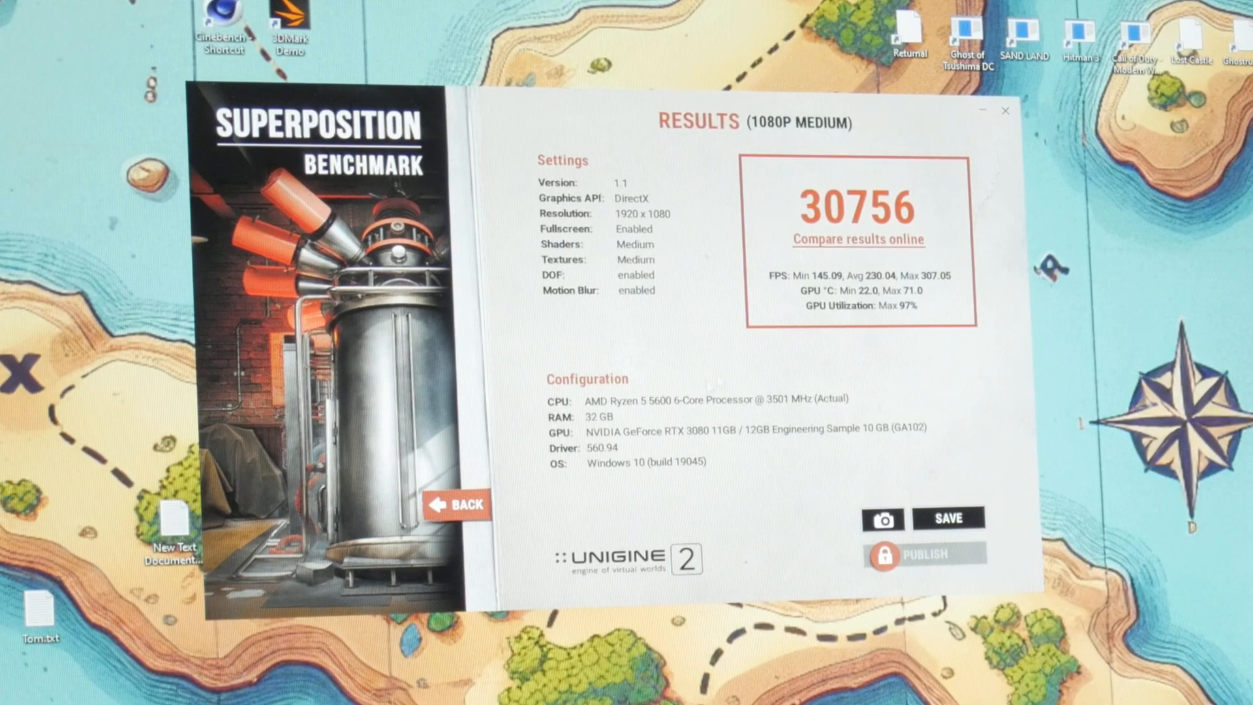
Step: Close the 30756-score results screen and go back to the launcher
left_click(461, 505)
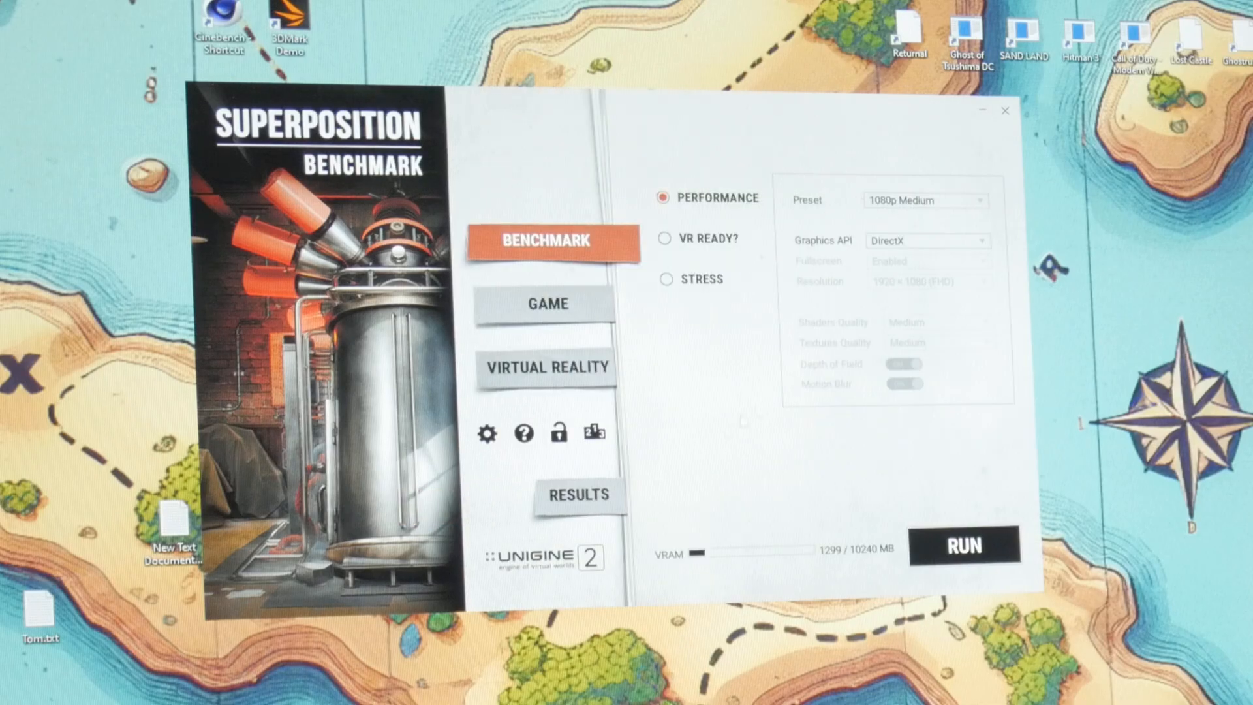